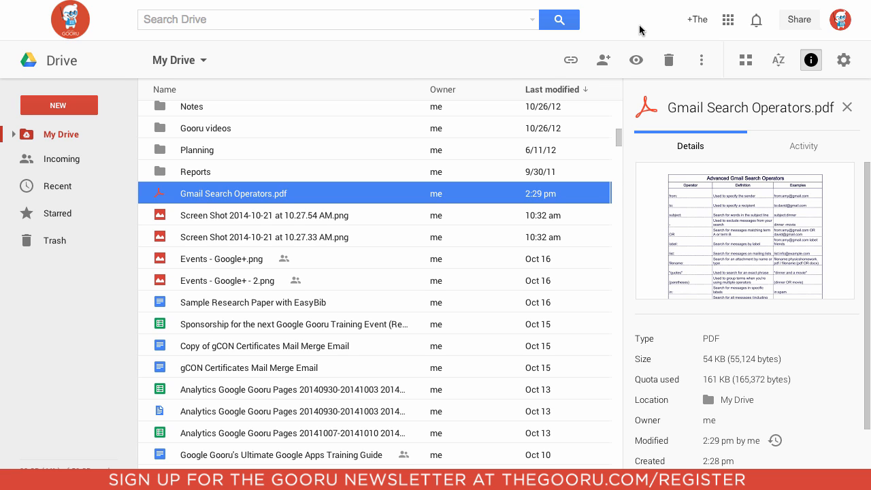
mouse_move(645, 33)
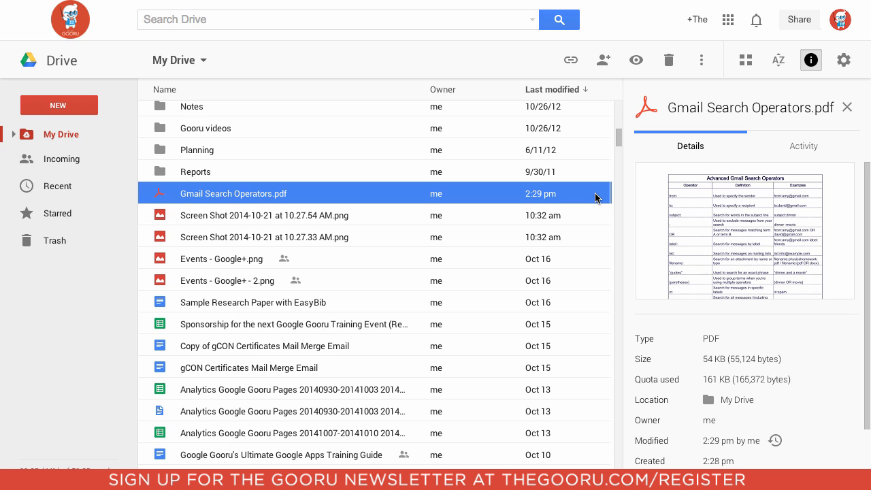
mouse_move(585, 194)
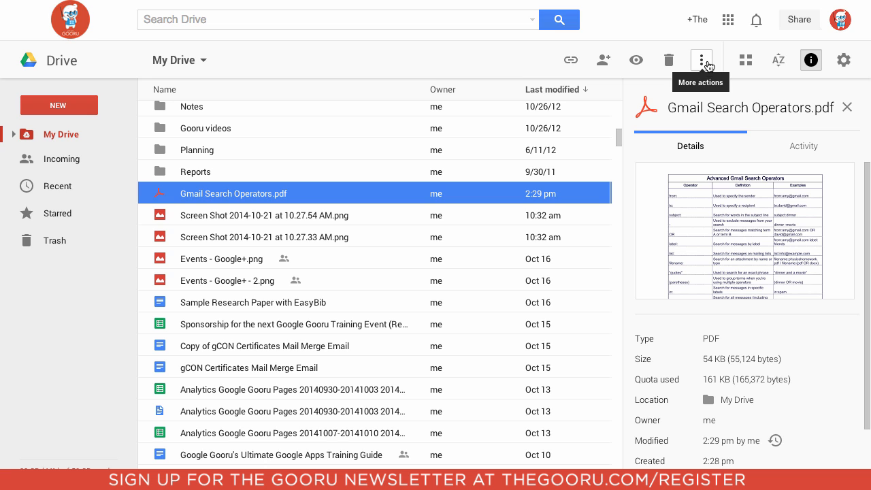
Step: Bring up Manage versions for Gmail Search Operators.pdf from the More actions menu
click(702, 59)
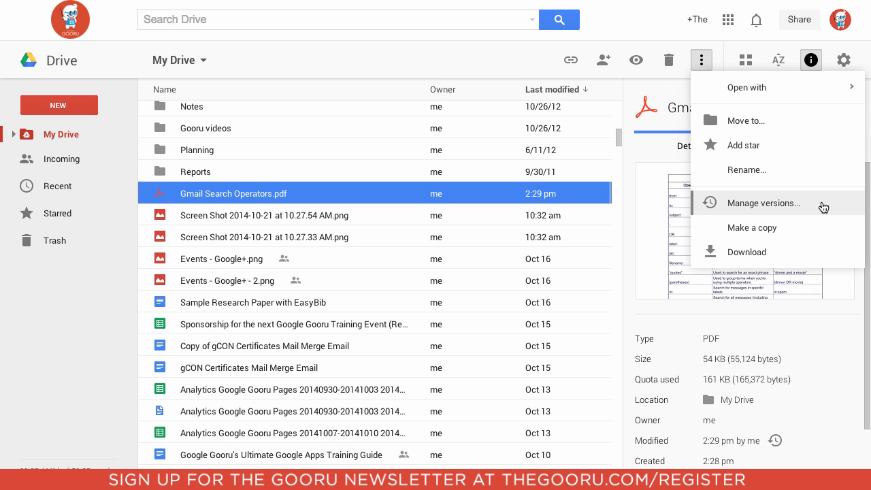
click(763, 203)
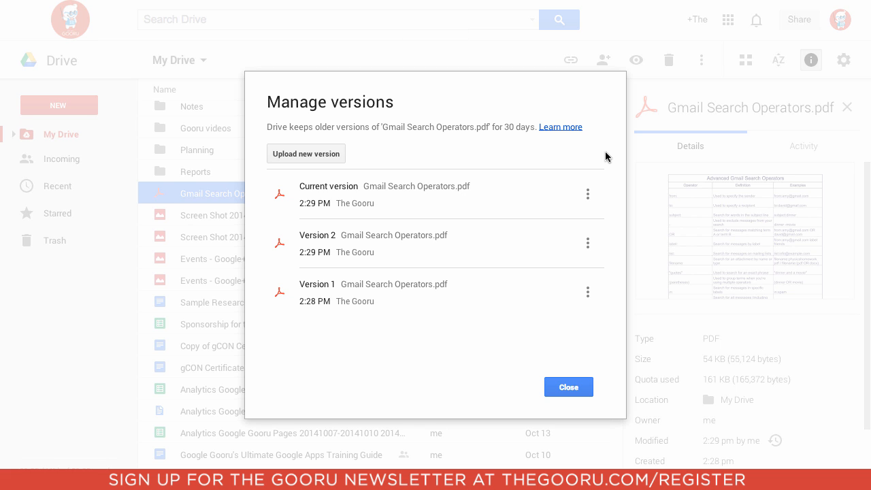
mouse_move(609, 185)
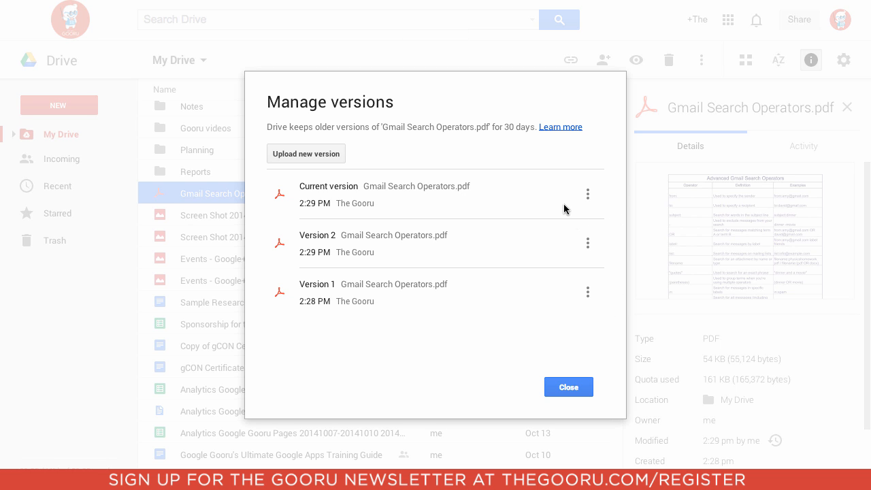
mouse_move(559, 227)
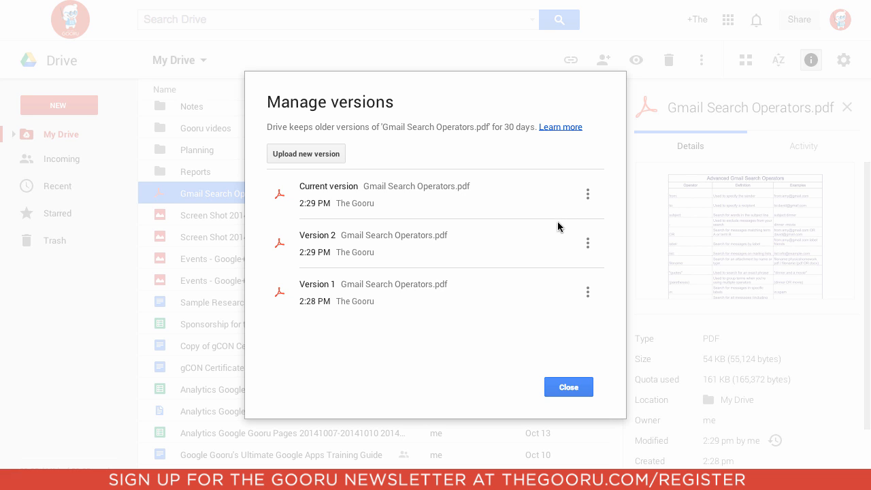
mouse_move(550, 291)
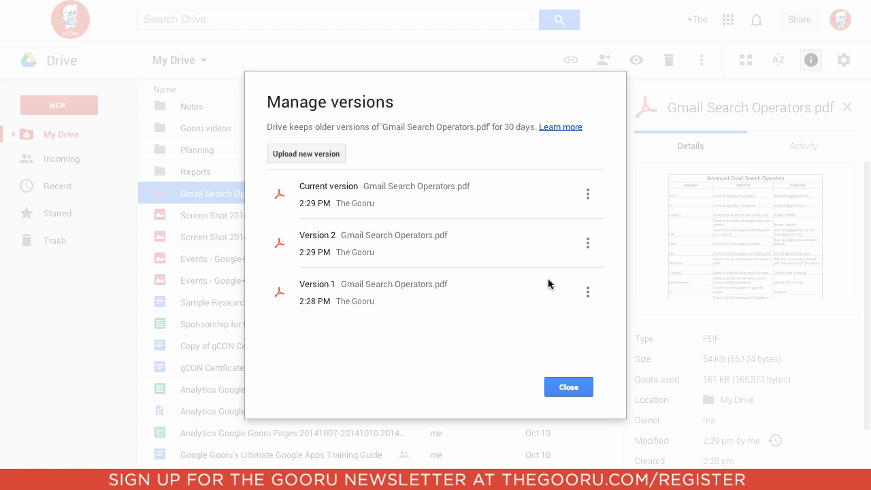
mouse_move(430, 168)
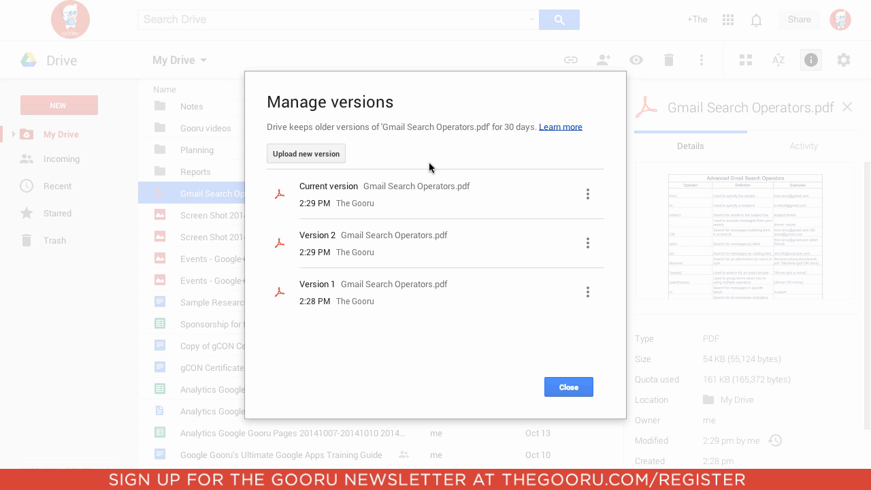
Step: Upload Gmail Search Operators.pdf from Downloads as the new current version
click(307, 152)
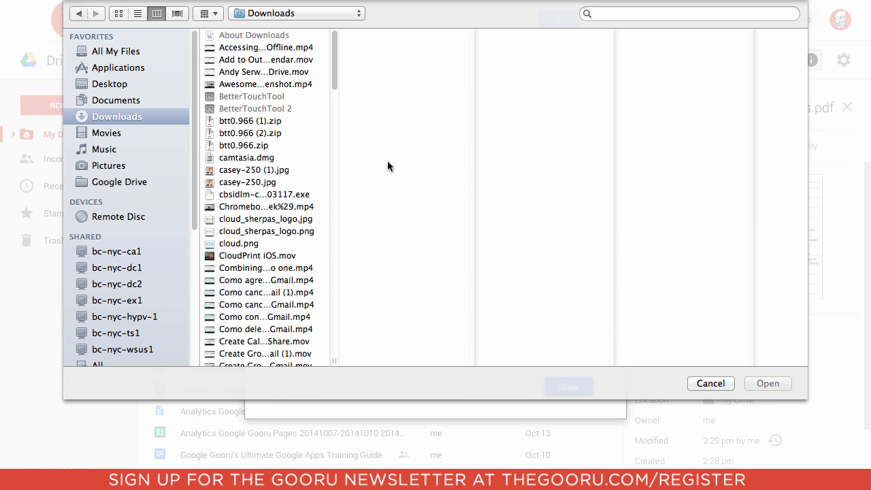
mouse_move(283, 232)
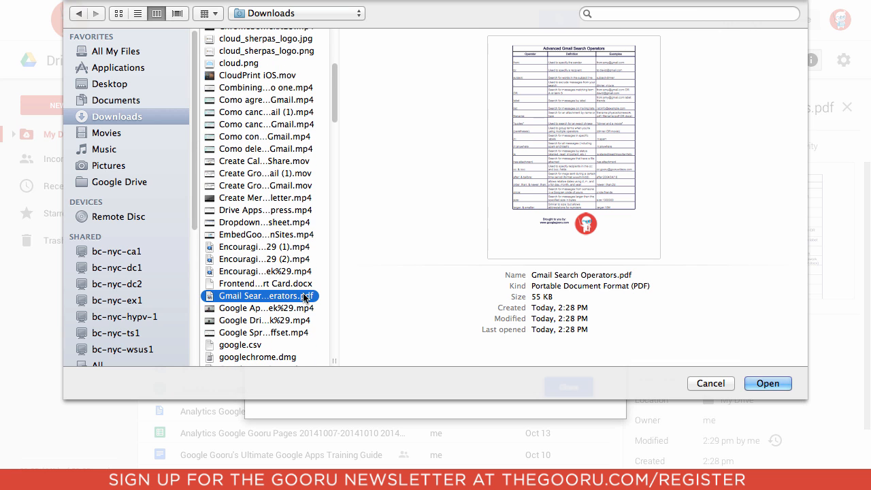
click(767, 384)
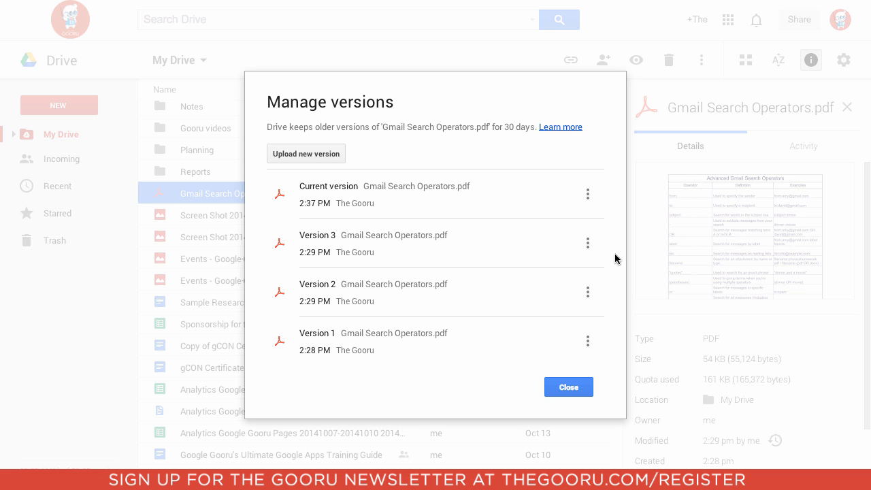
mouse_move(588, 340)
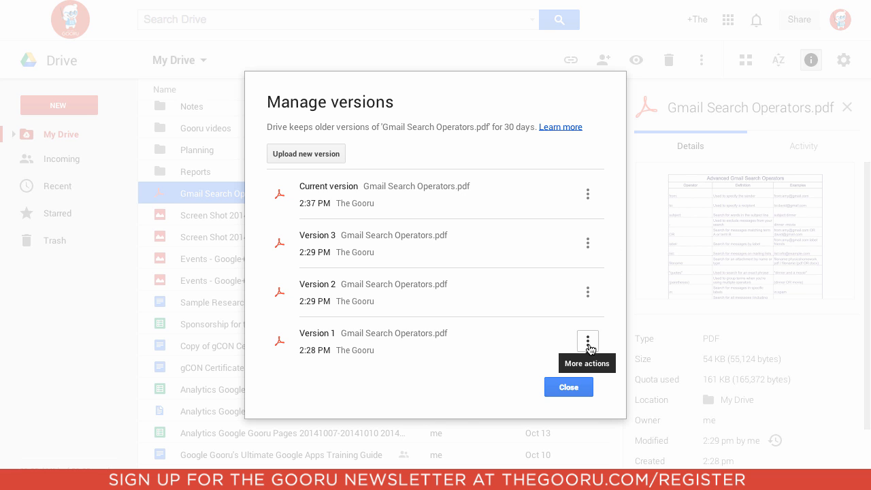
Step: Delete two old versions forever, leaving the current version and Version 1
click(586, 340)
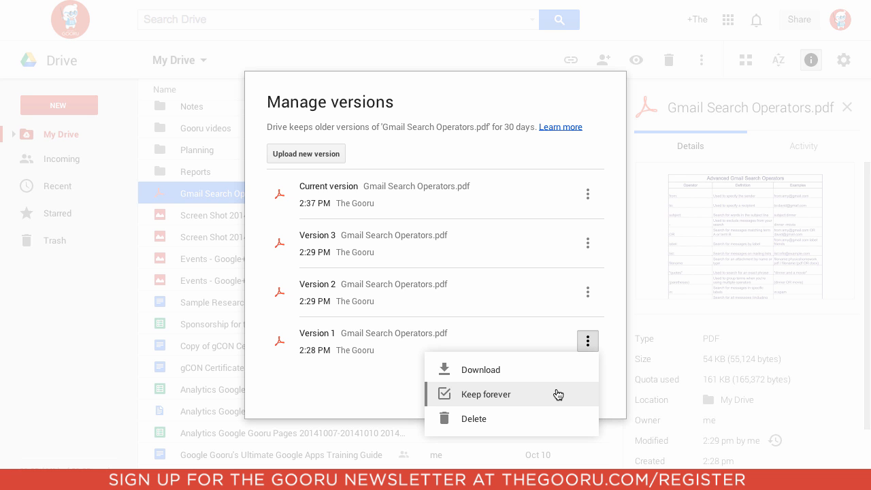
click(473, 419)
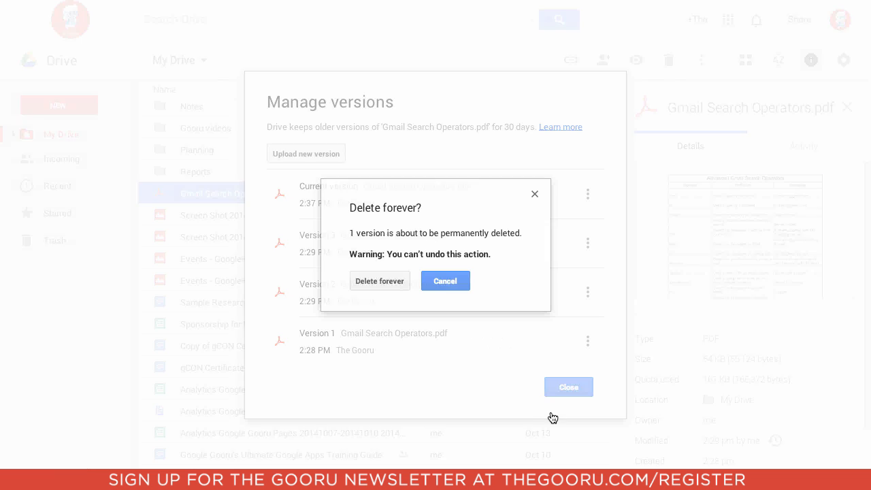
click(378, 280)
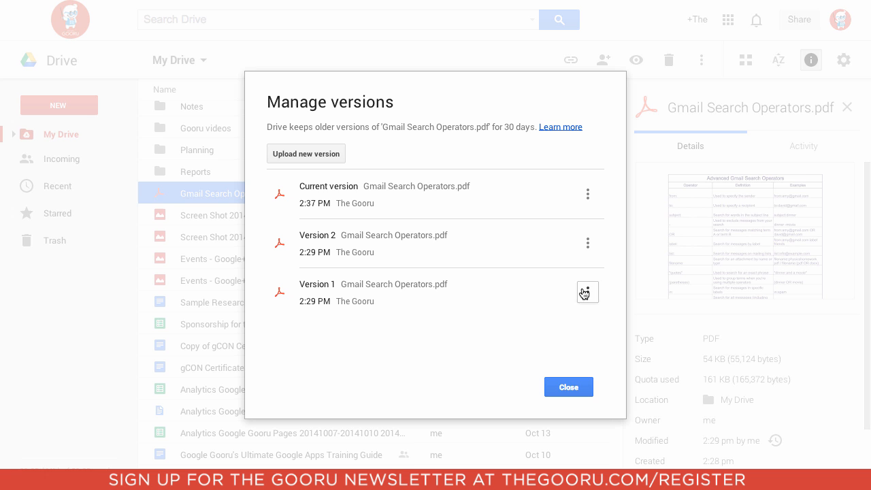
click(587, 291)
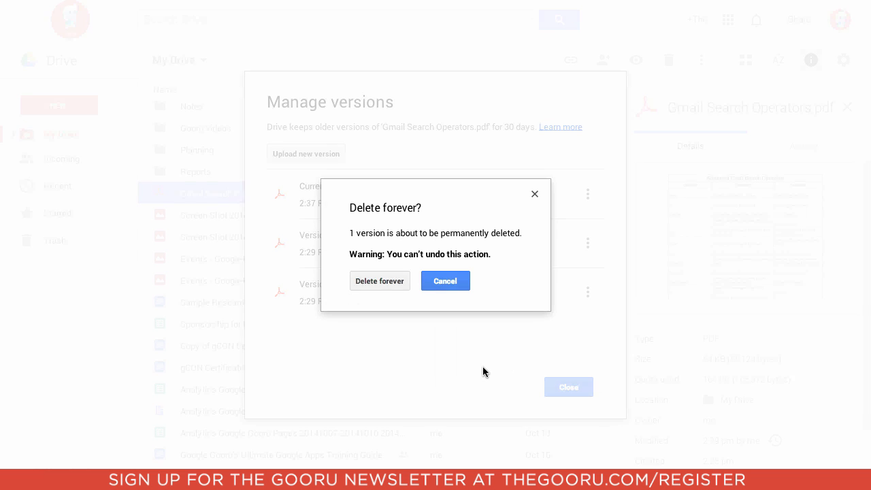
click(445, 280)
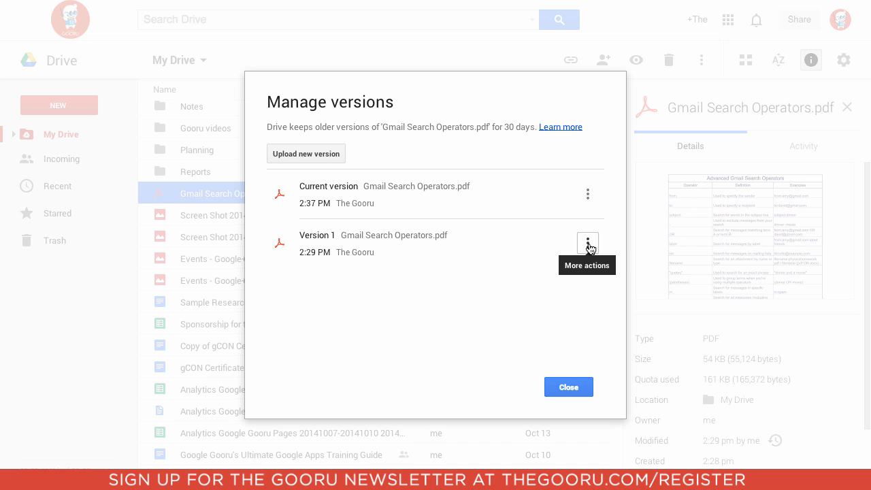
Step: Mark the remaining Version 1 as Keep forever from its options menu
click(587, 242)
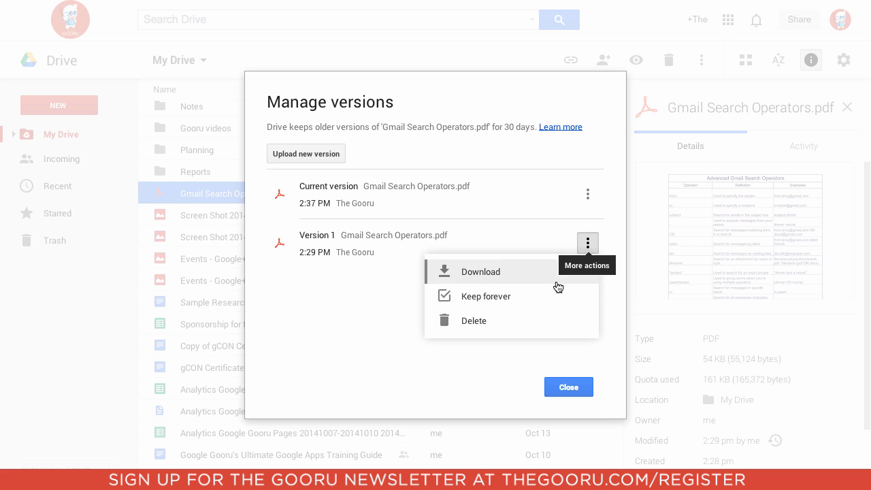
click(588, 243)
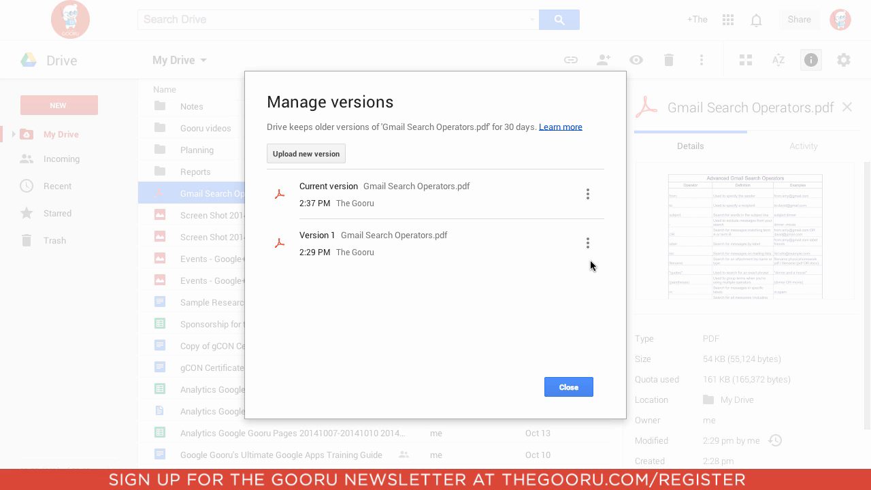
click(588, 194)
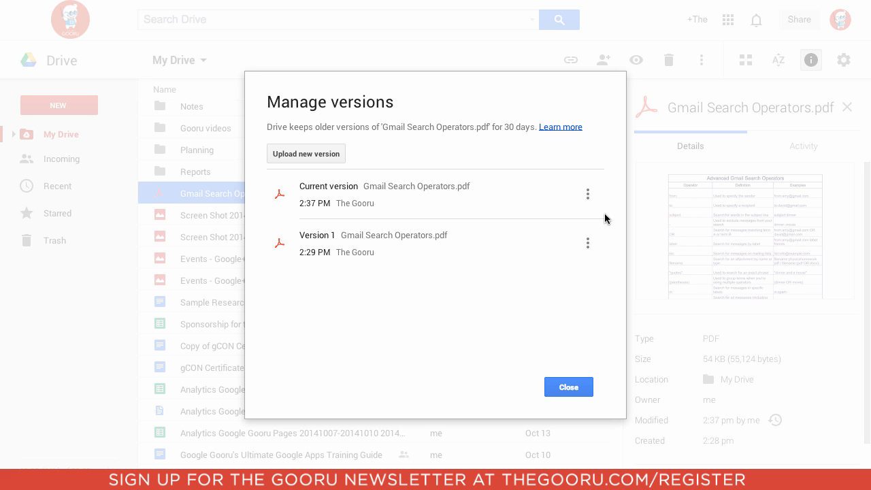
mouse_move(612, 208)
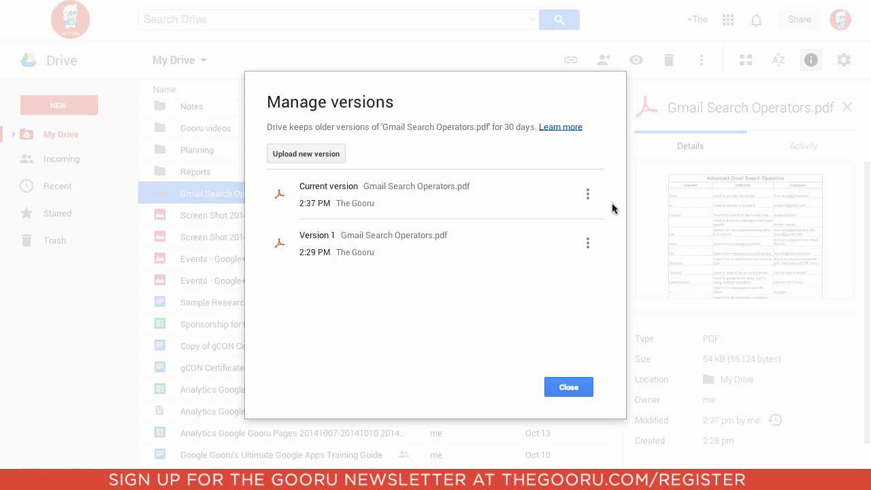